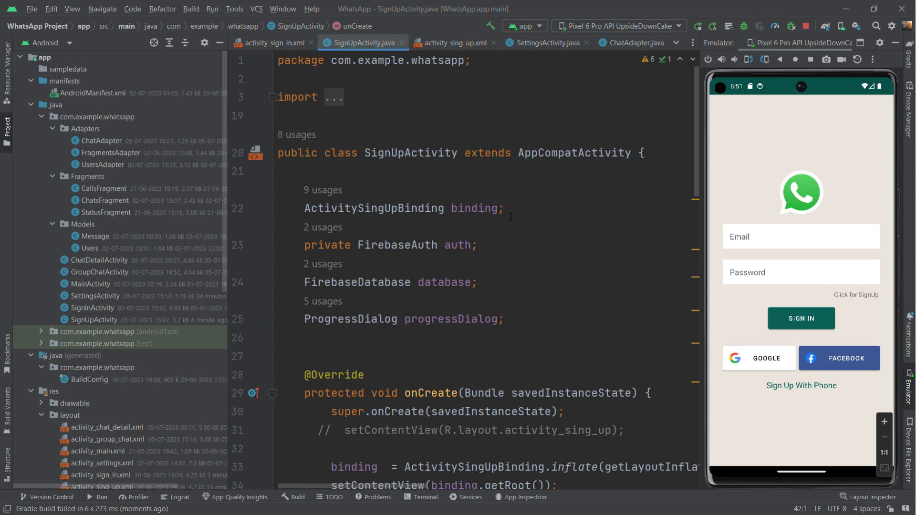
{"action": "mouse_move", "coordinate": [695, 188]}
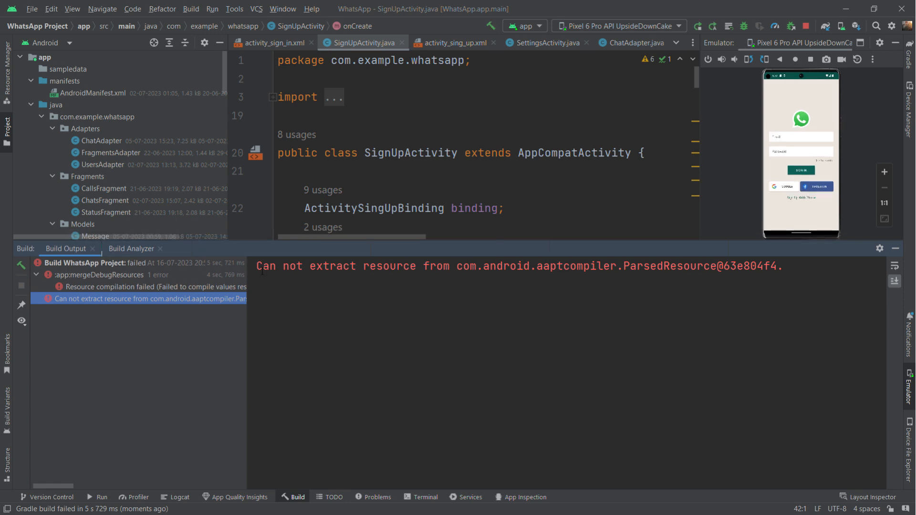
Select the :app:mergeDebugResources error text reporting 'Invalid <color> for given resource value'
{"action": "left_click_drag", "start_coordinate": [256, 265], "coordinate": [402, 265]}
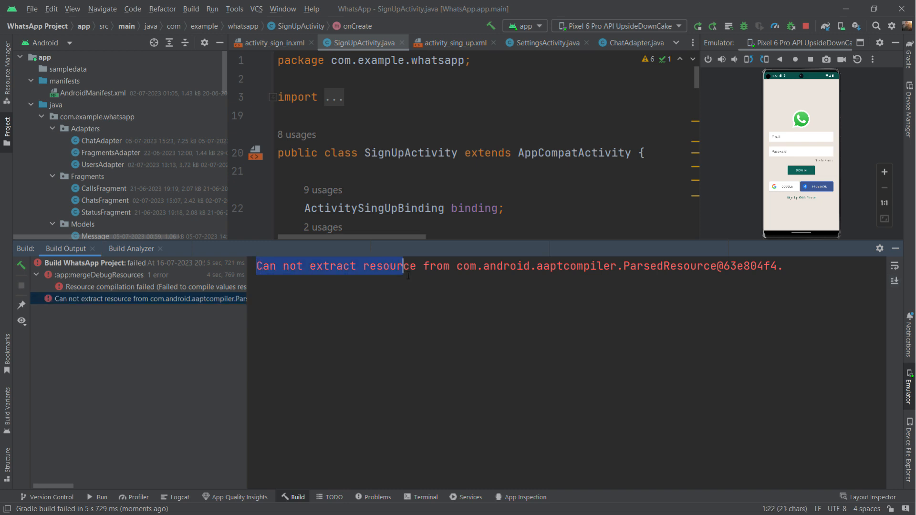
{"action": "left_click_drag", "start_coordinate": [403, 265], "coordinate": [718, 266]}
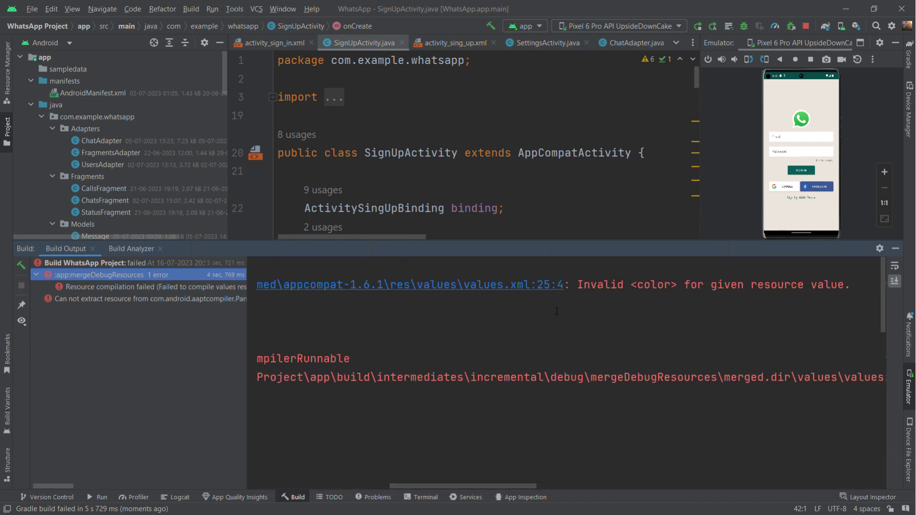
Expand the resource merge error details, then open res/values/colors.xml
{"action": "left_click", "coordinate": [409, 285]}
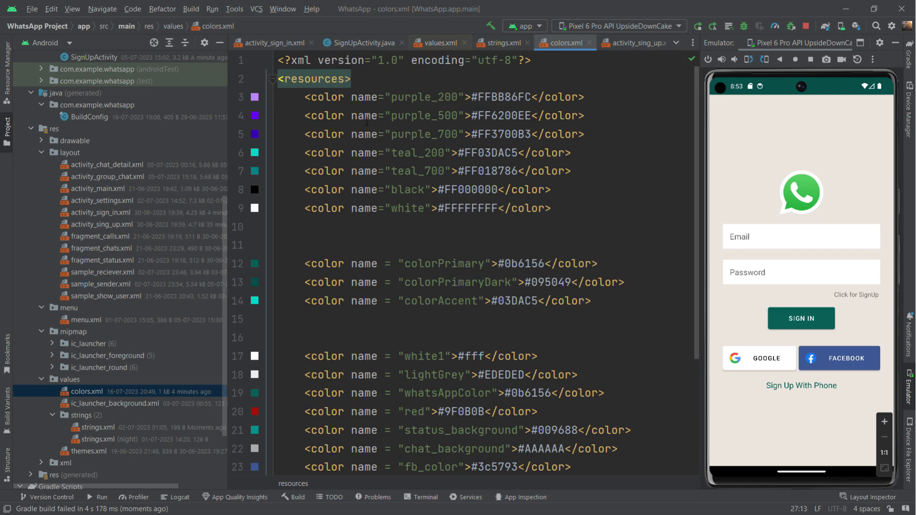
Comment out the bt_et_message color line in colors.xml and run 'app' on the emulator
{"action": "scroll", "scroll_direction": "down", "scroll_amount": 3}
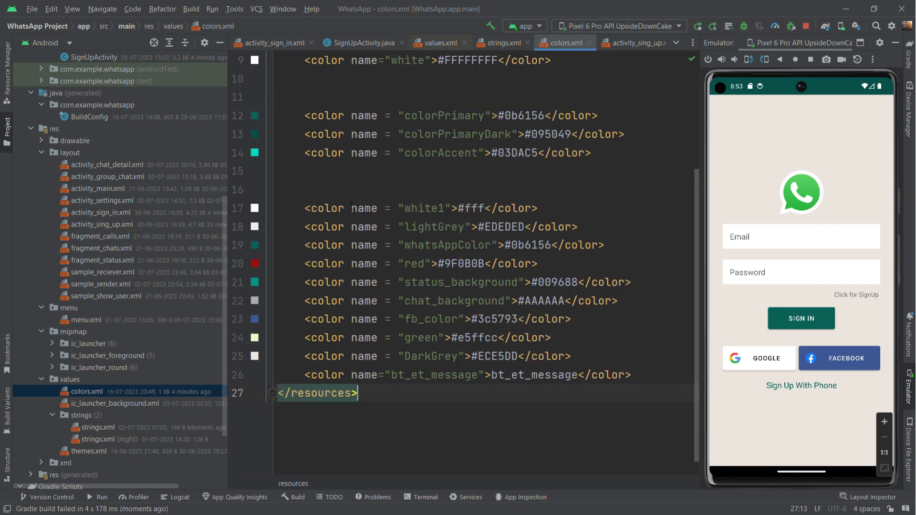
{"action": "left_click", "coordinate": [631, 375]}
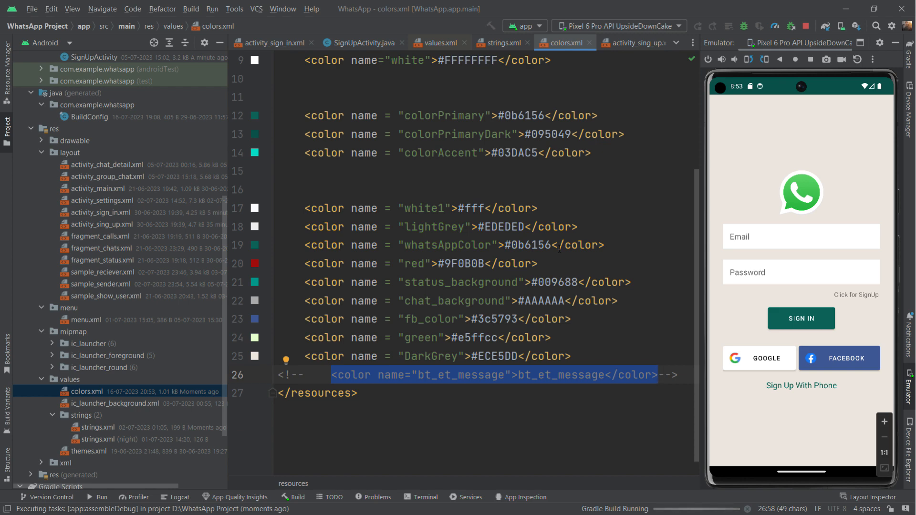
{"action": "left_click", "coordinate": [98, 497]}
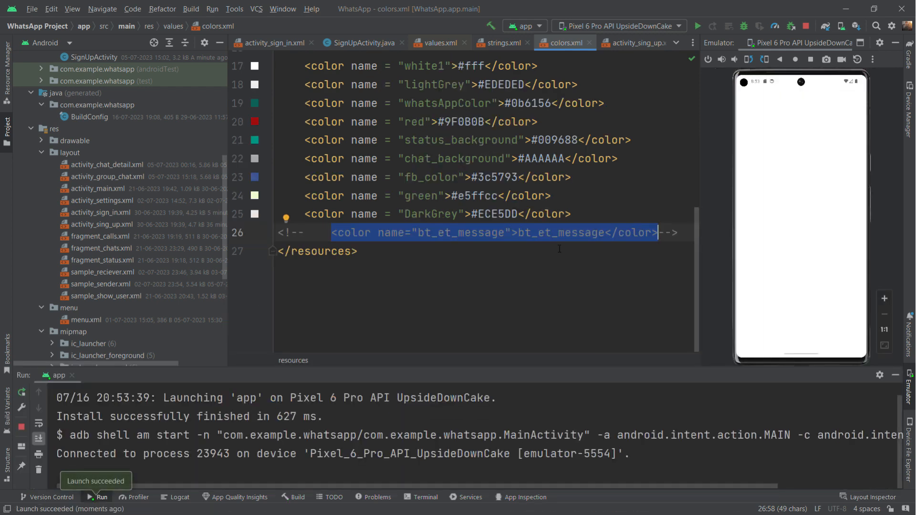